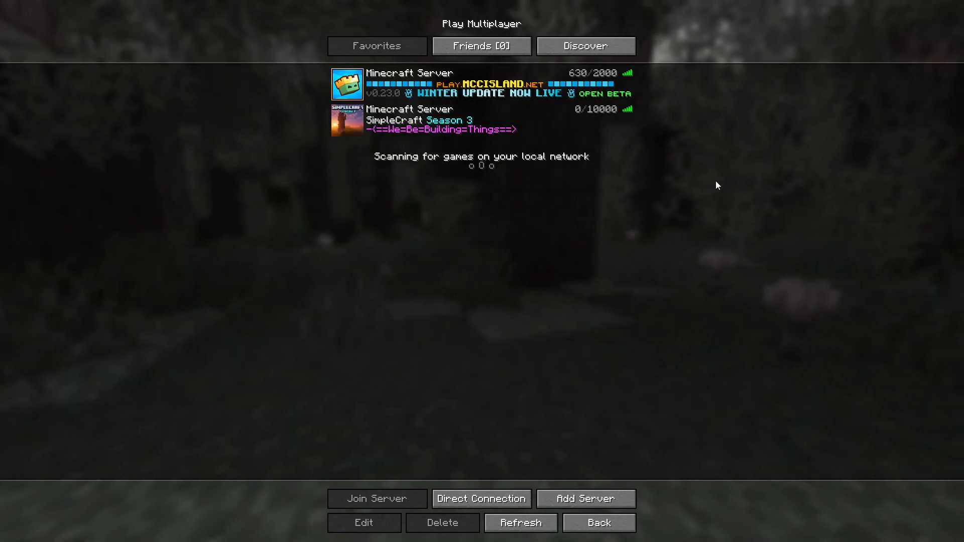
mouse_move(489, 138)
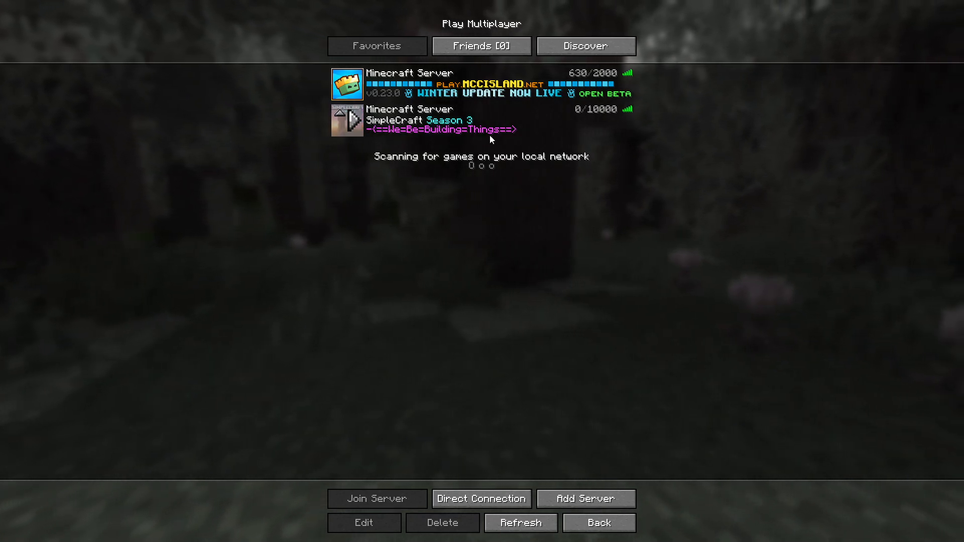
mouse_move(657, 232)
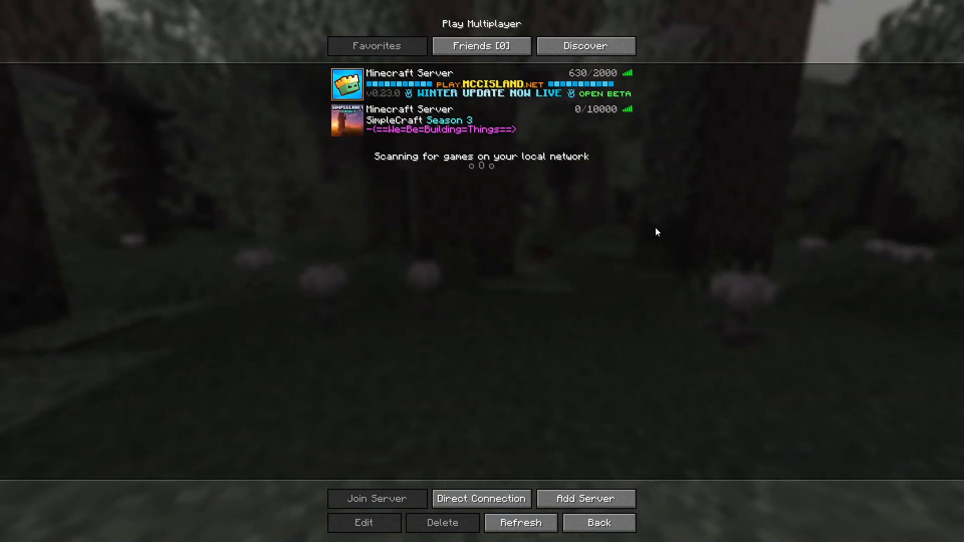
mouse_move(620, 190)
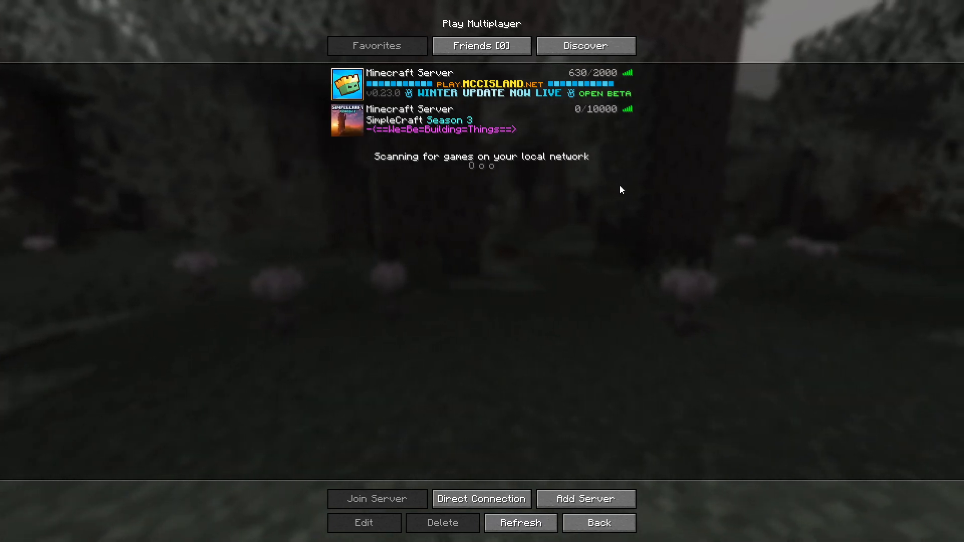
mouse_move(446, 163)
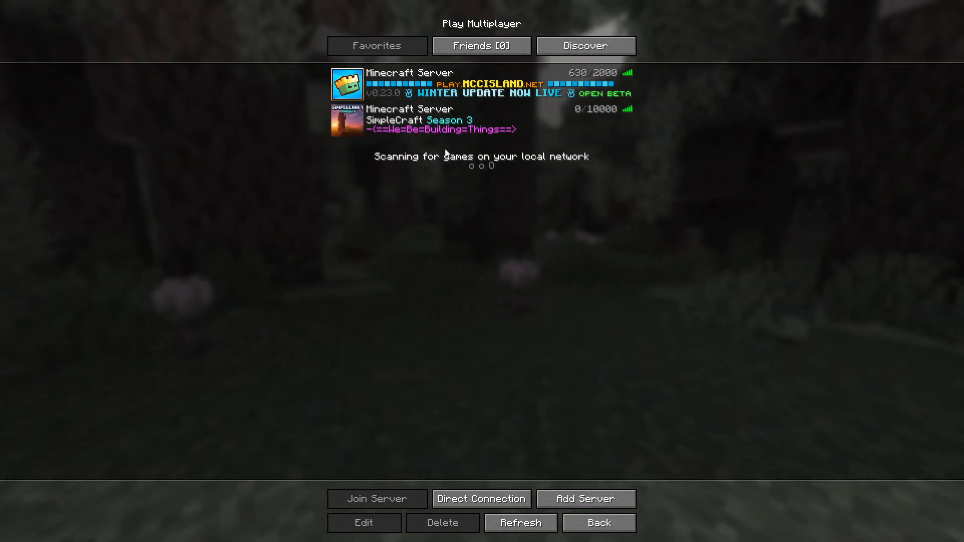
mouse_move(480, 119)
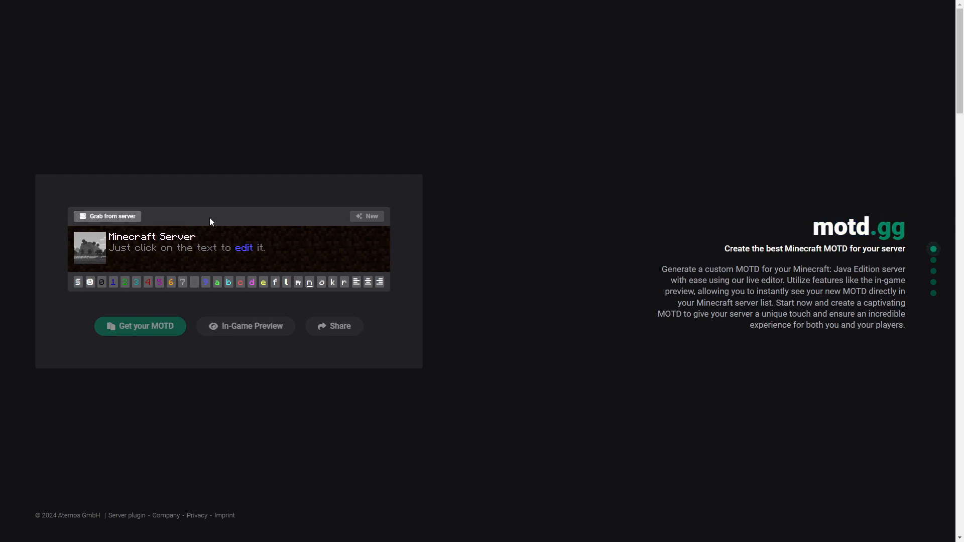
mouse_move(74, 228)
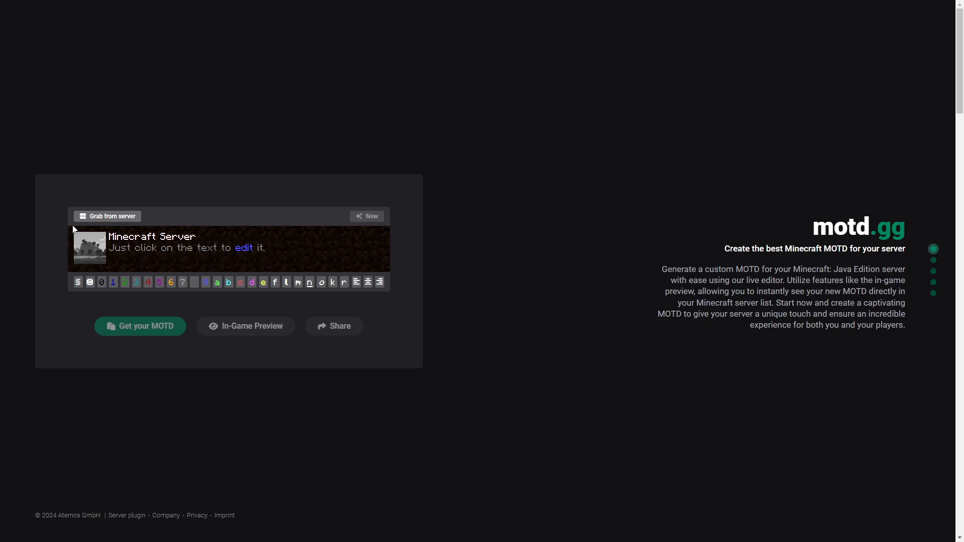
mouse_move(114, 220)
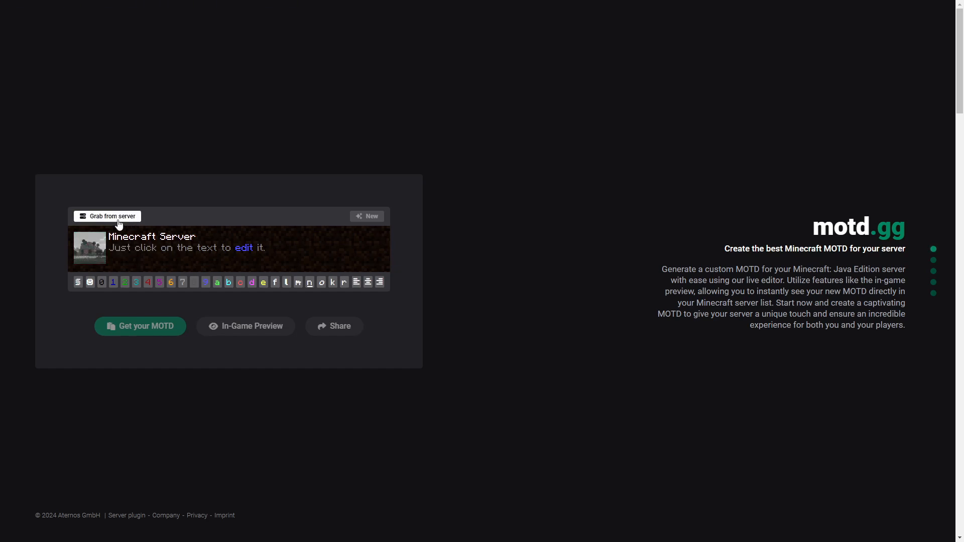
Try grabbing an existing server's MOTD, then start a fresh MOTD from the default instead.
click(112, 216)
text(hypixel.net)
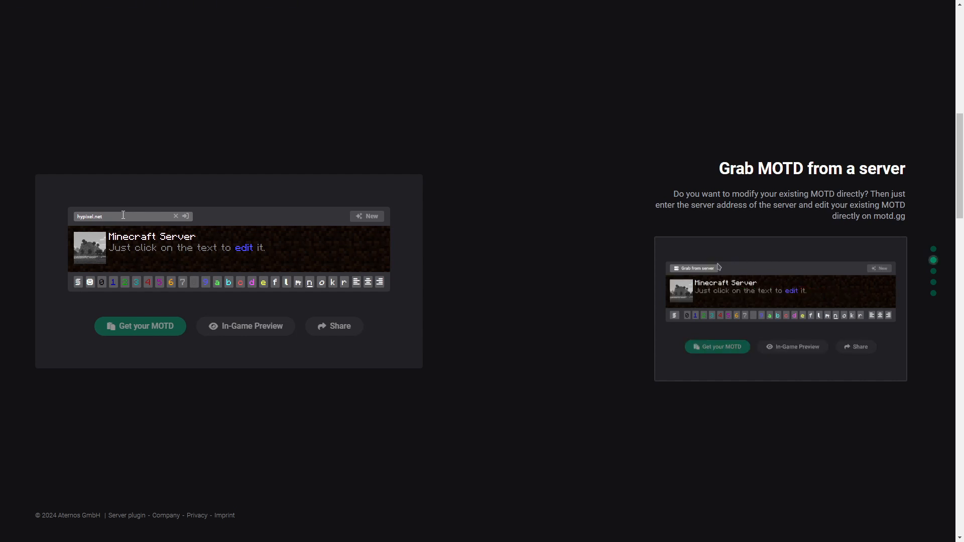
click(184, 216)
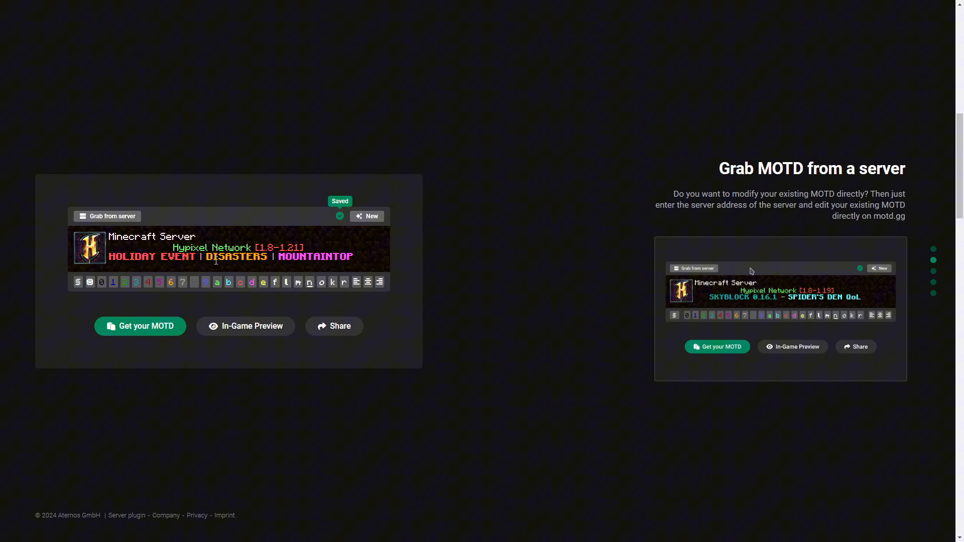
click(692, 268)
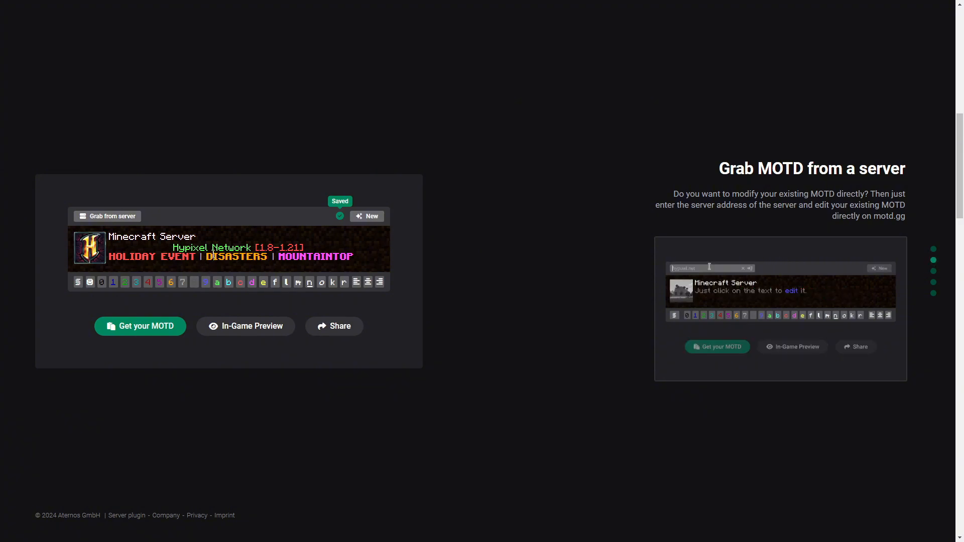
click(367, 216)
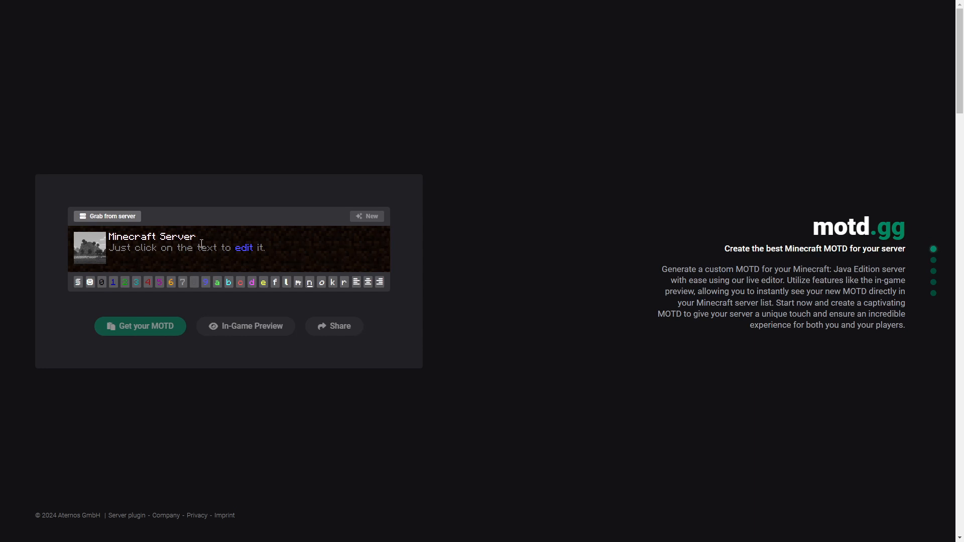
Name the server 'SimpleCraft' and select the description text to replace it.
double_click(131, 237)
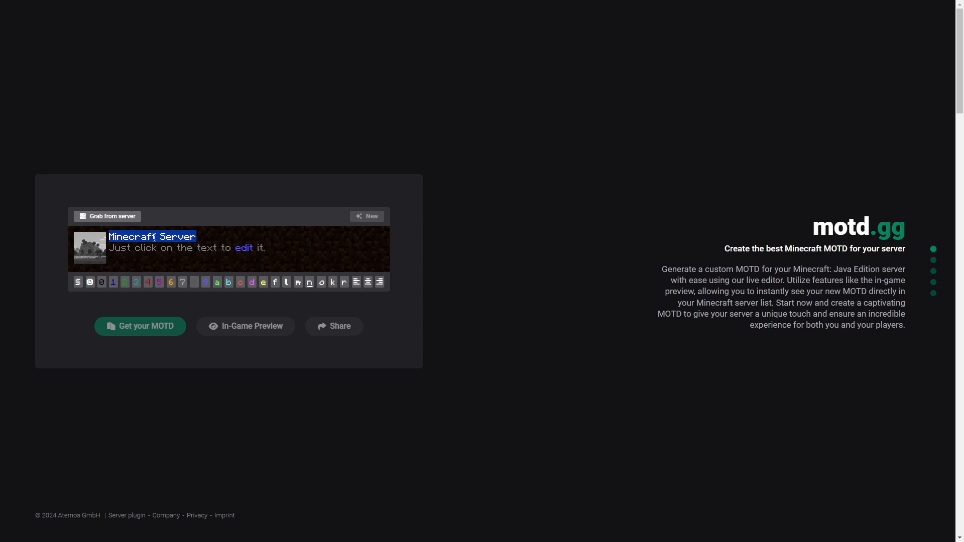
text(SimpleCraft)
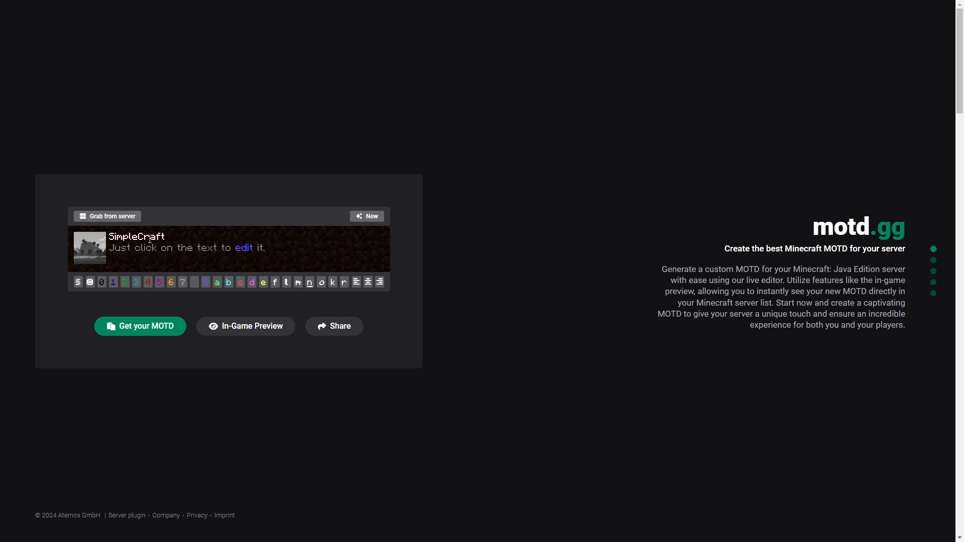
mouse_move(195, 229)
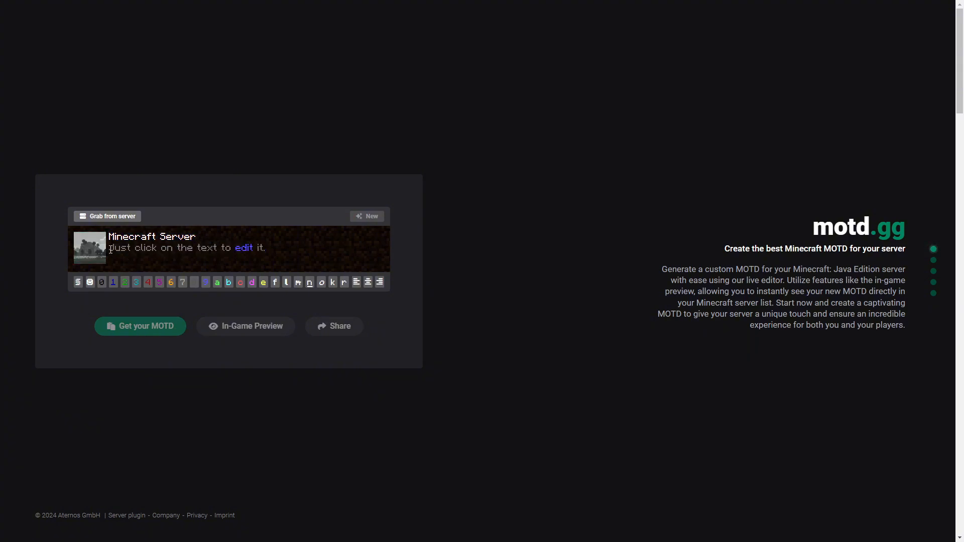
double_click(117, 248)
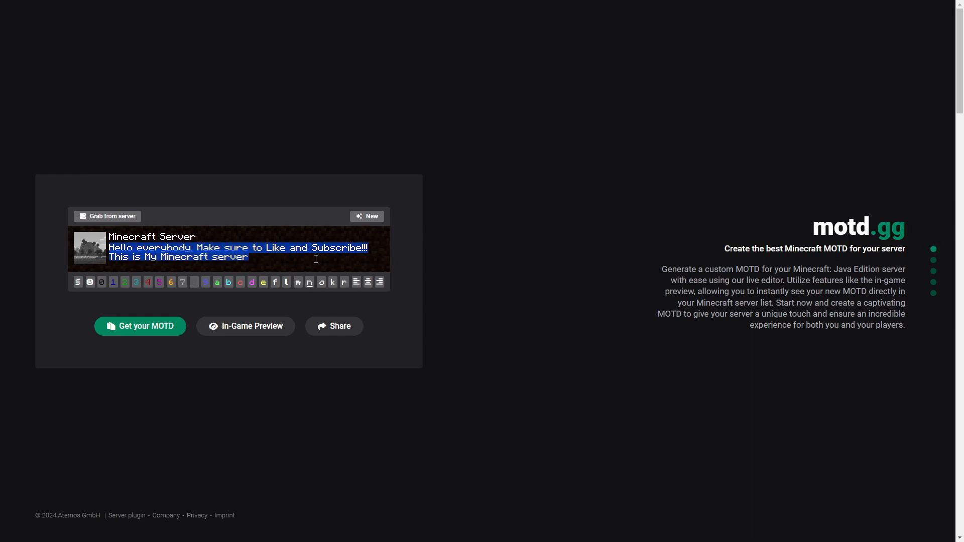
Select 'Like and Subscribe!!!' and colour the word Subscribe red.
click(303, 258)
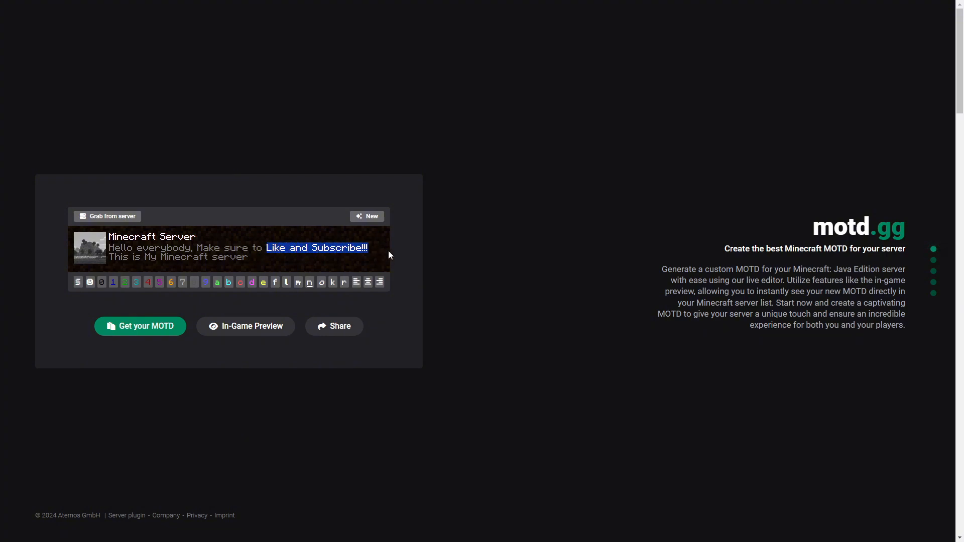
mouse_move(250, 269)
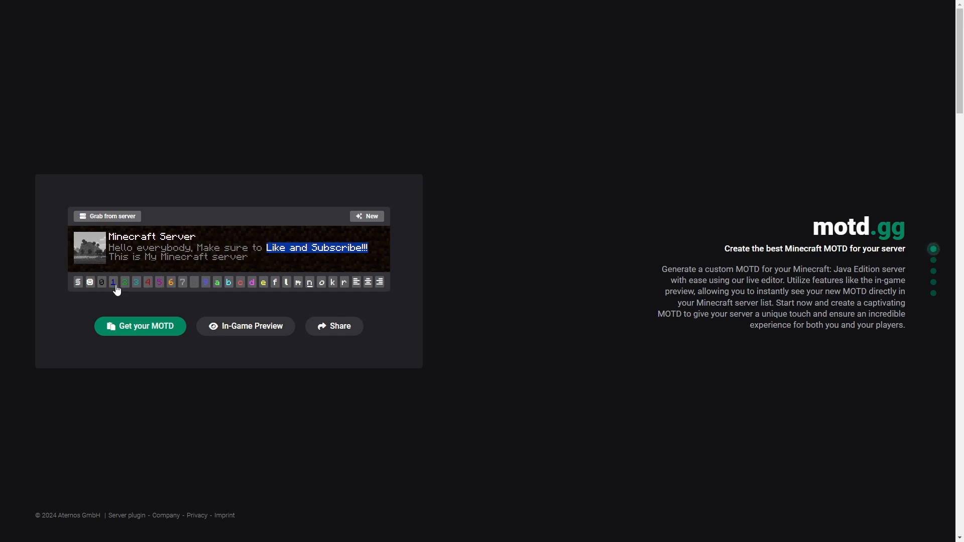
mouse_move(275, 272)
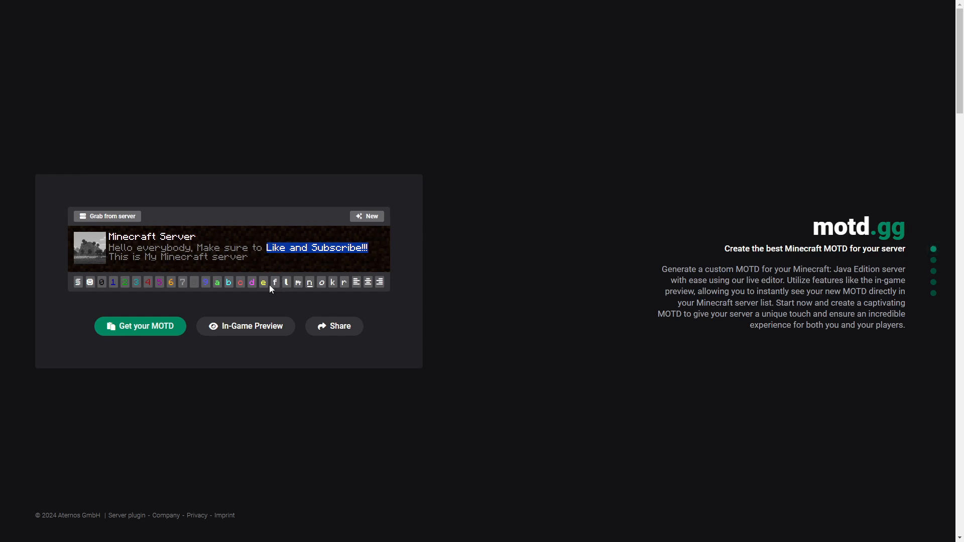
mouse_move(275, 284)
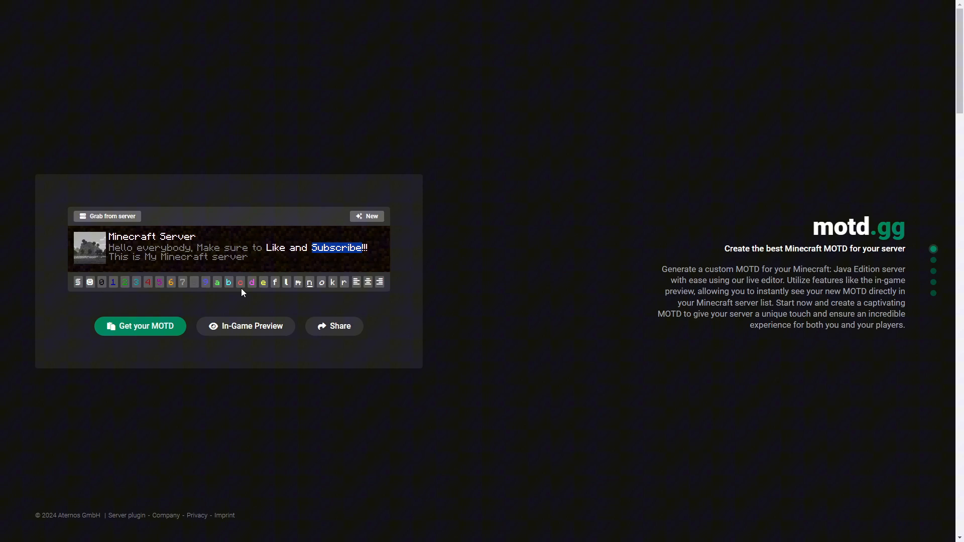
mouse_move(240, 286)
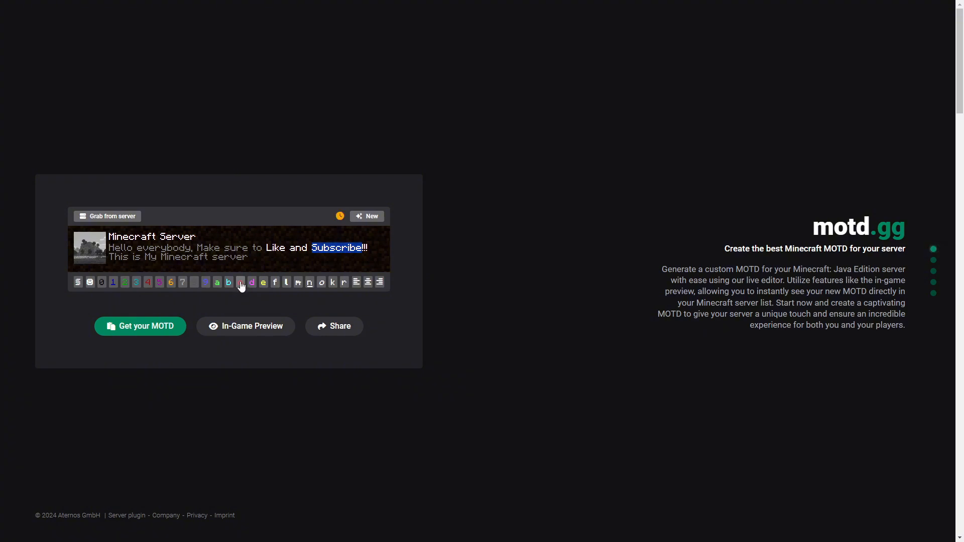
mouse_move(147, 282)
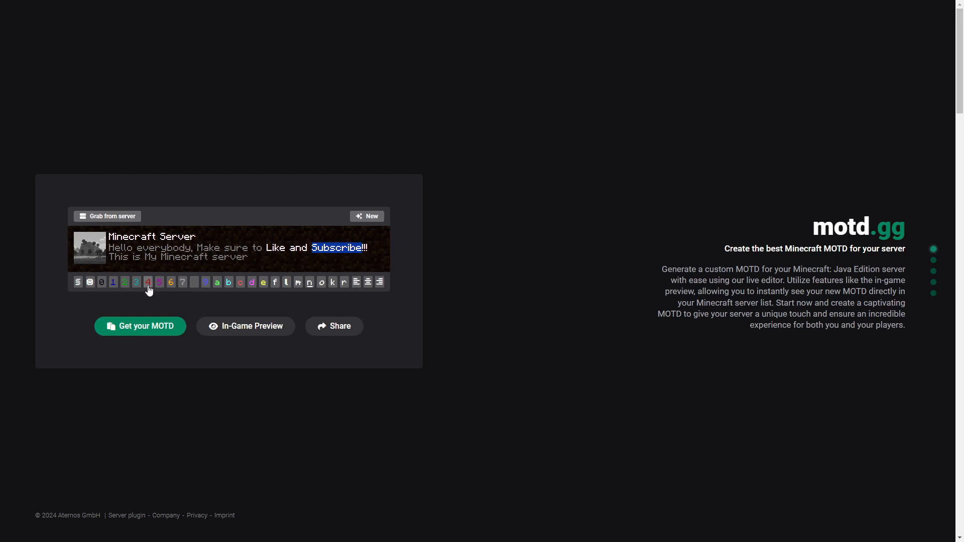
click(148, 283)
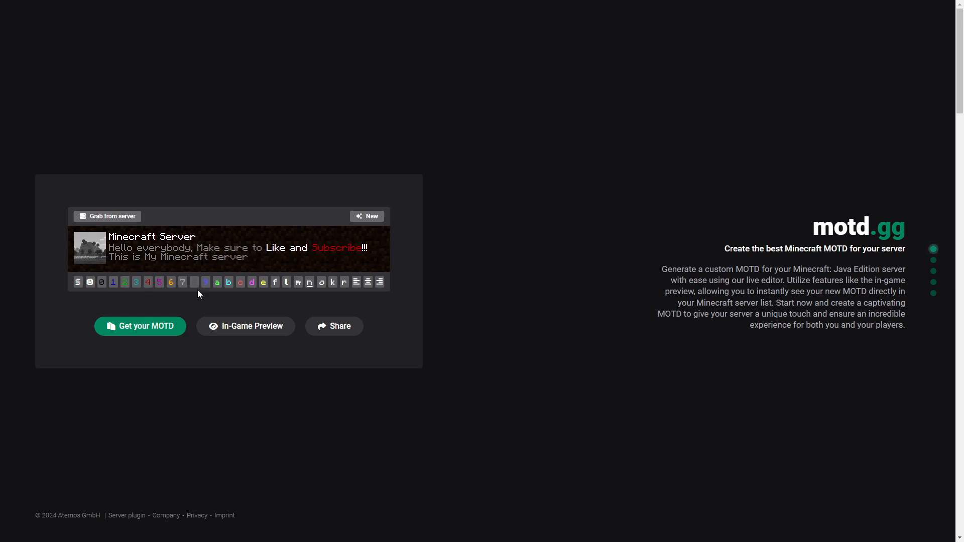
mouse_move(198, 264)
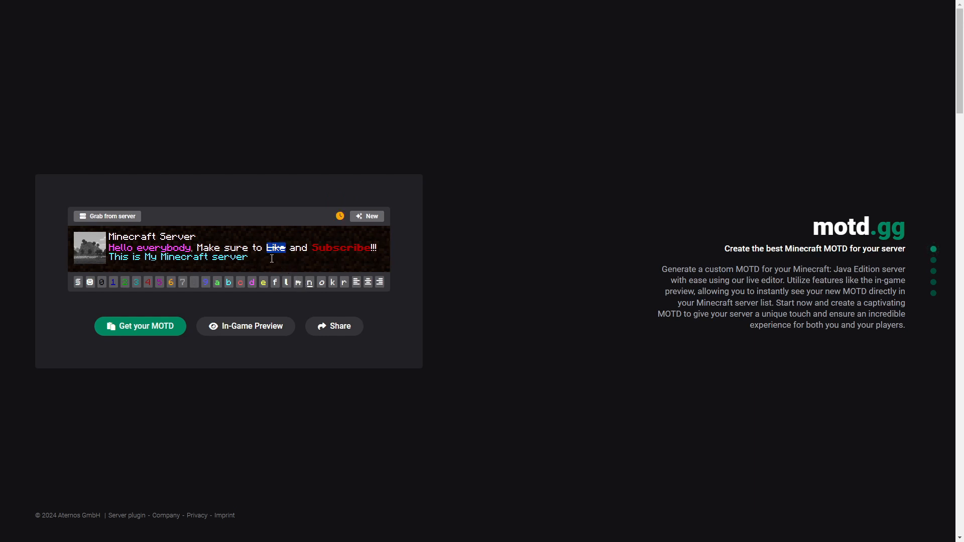
Turn the word Like yellow.
click(338, 216)
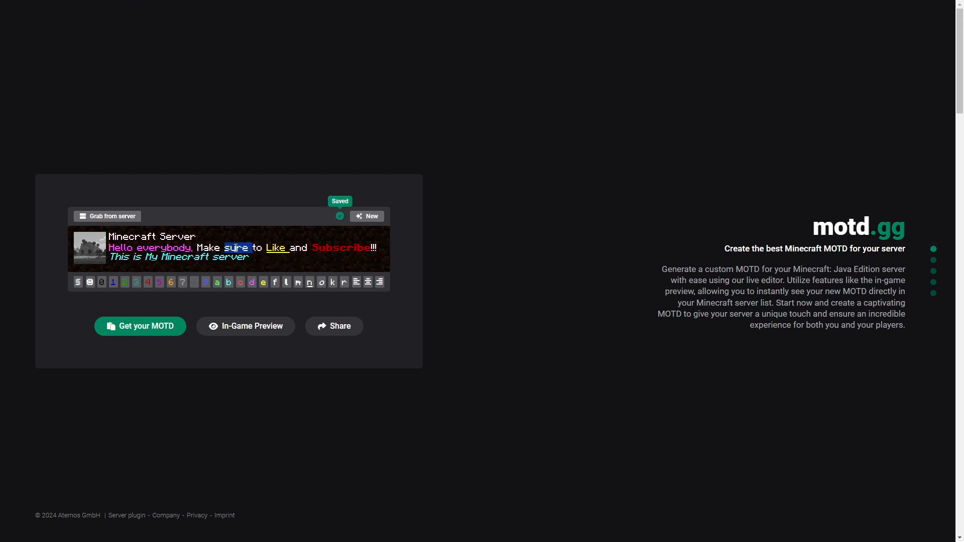
mouse_move(333, 281)
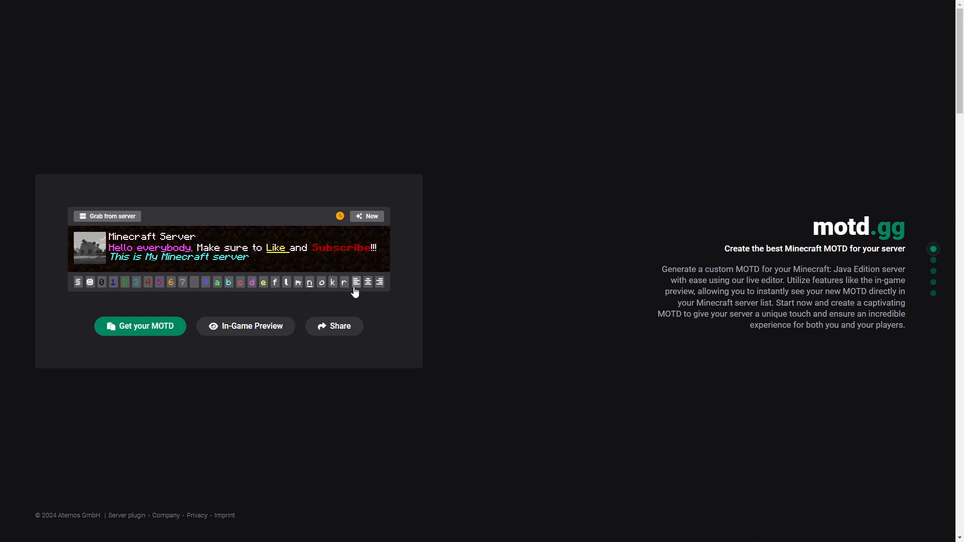
Centre the second line 'This is My Minecraft server'.
click(338, 216)
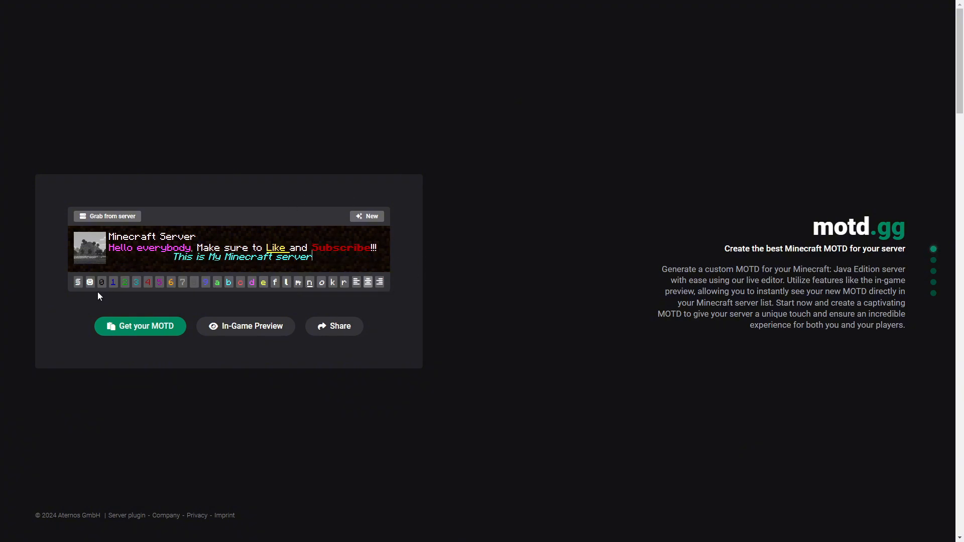
Insert special symbols from the symbol set after 'server' on the second line.
click(89, 282)
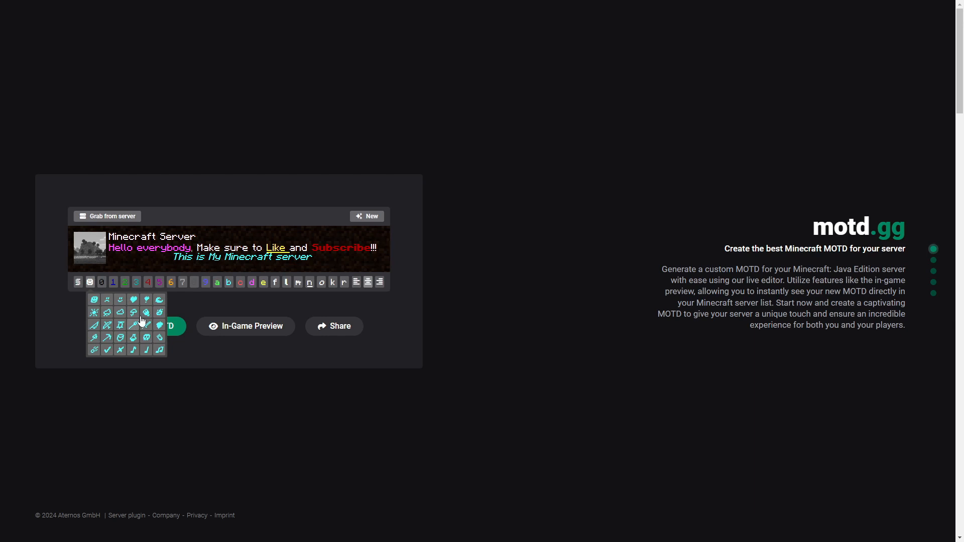
mouse_move(127, 352)
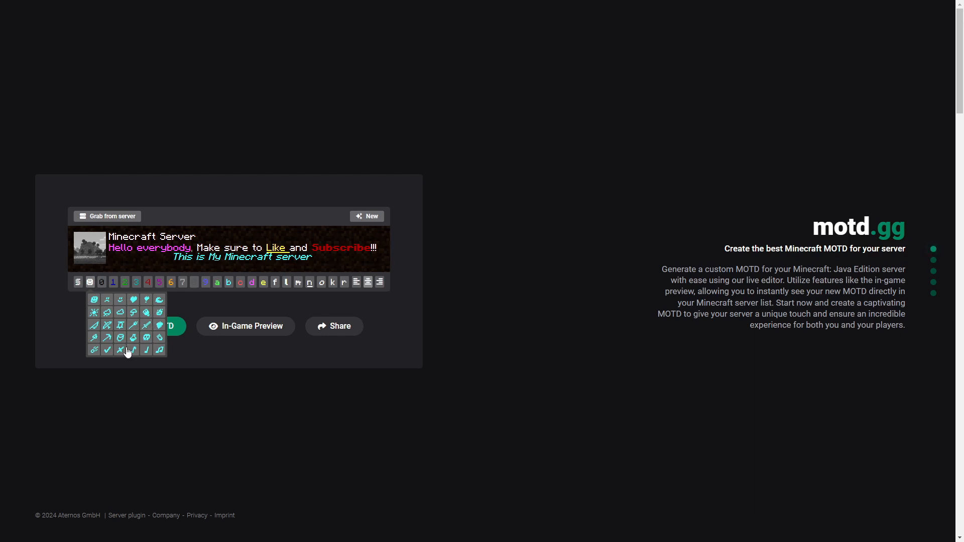
mouse_move(146, 326)
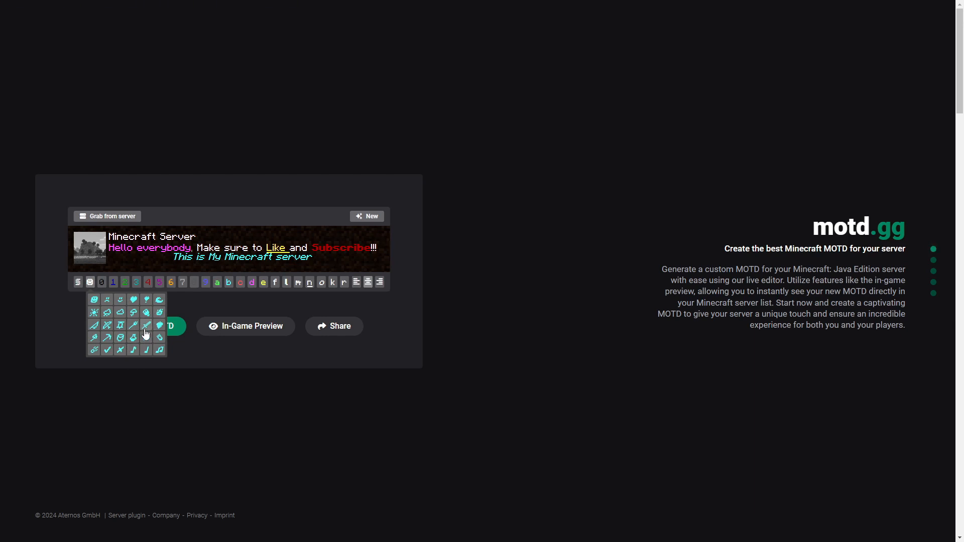
click(146, 325)
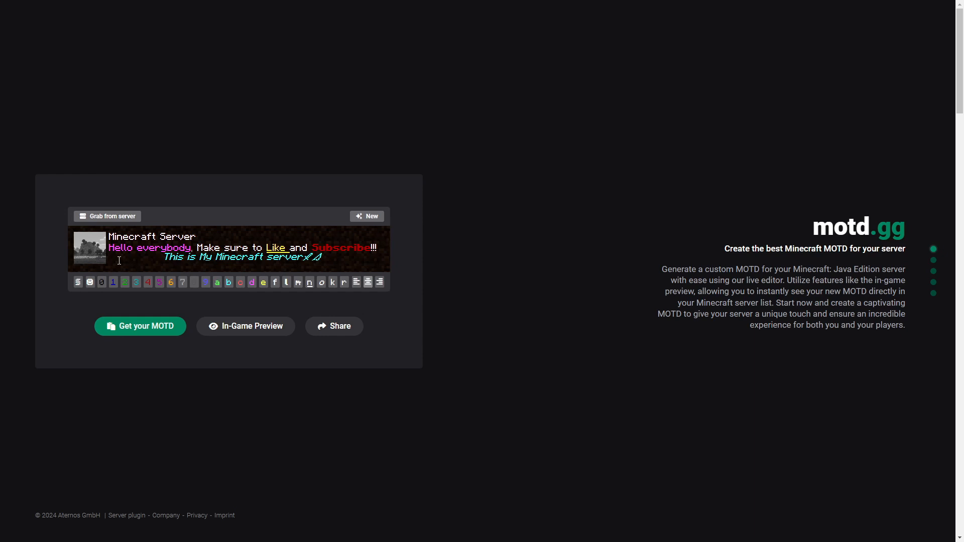
mouse_move(95, 252)
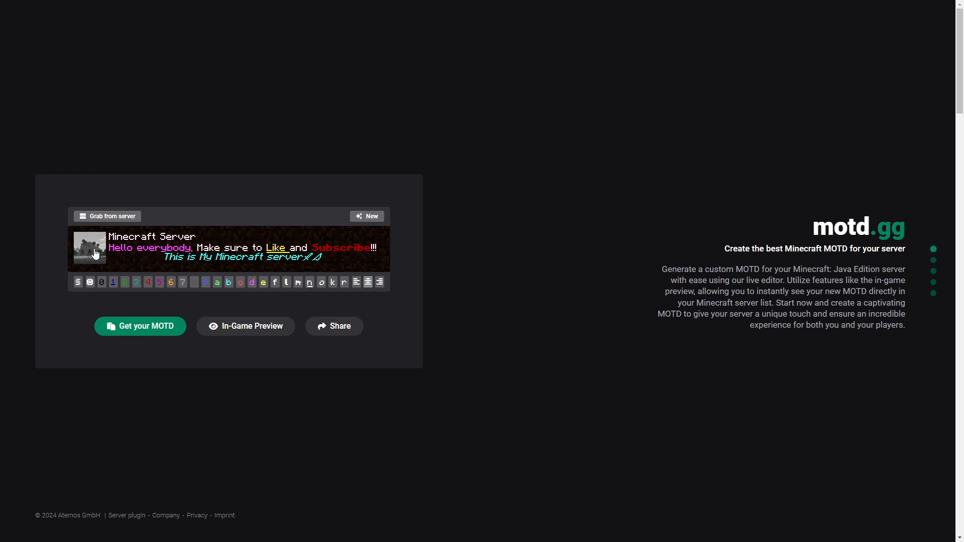
mouse_move(90, 248)
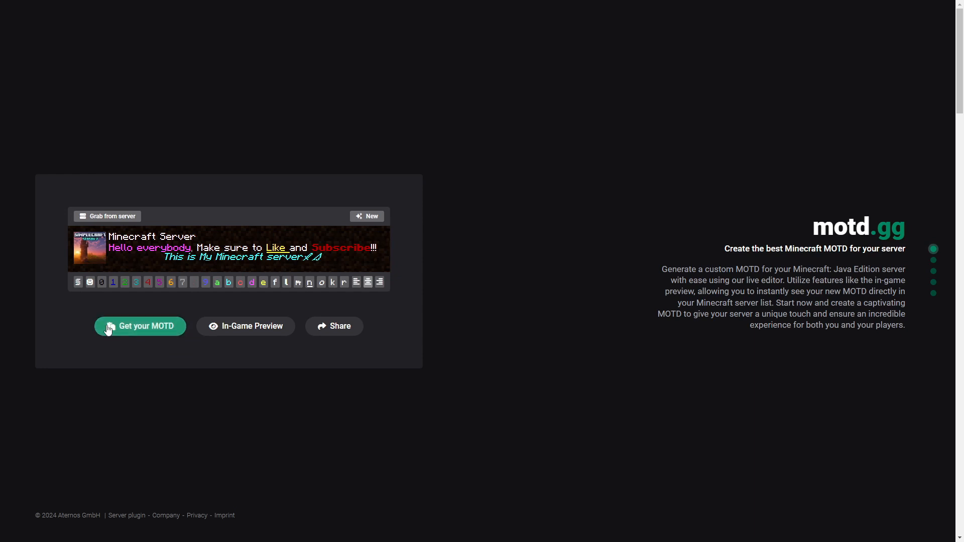
Generate the escaped MOTD code with 'Get your MOTD' and copy it to the clipboard.
click(140, 325)
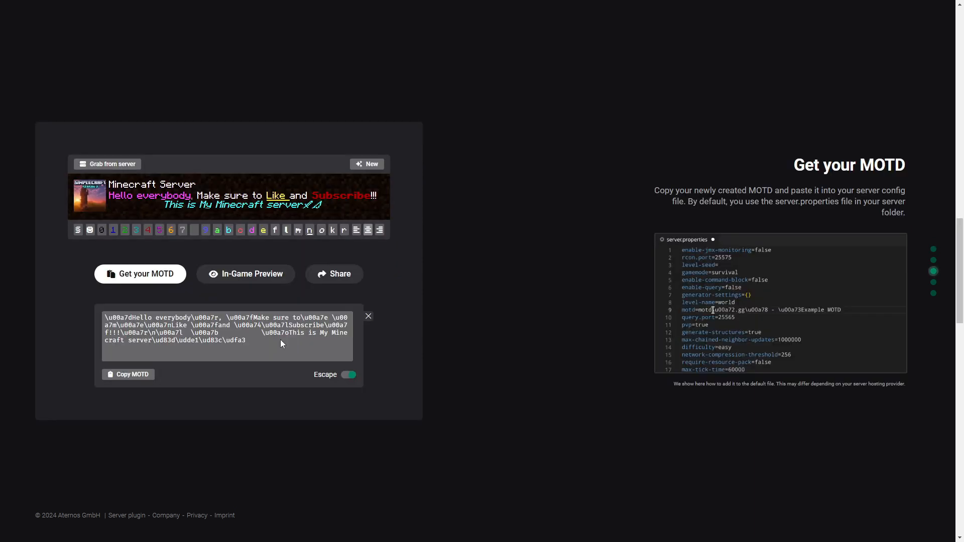
triple_click(228, 329)
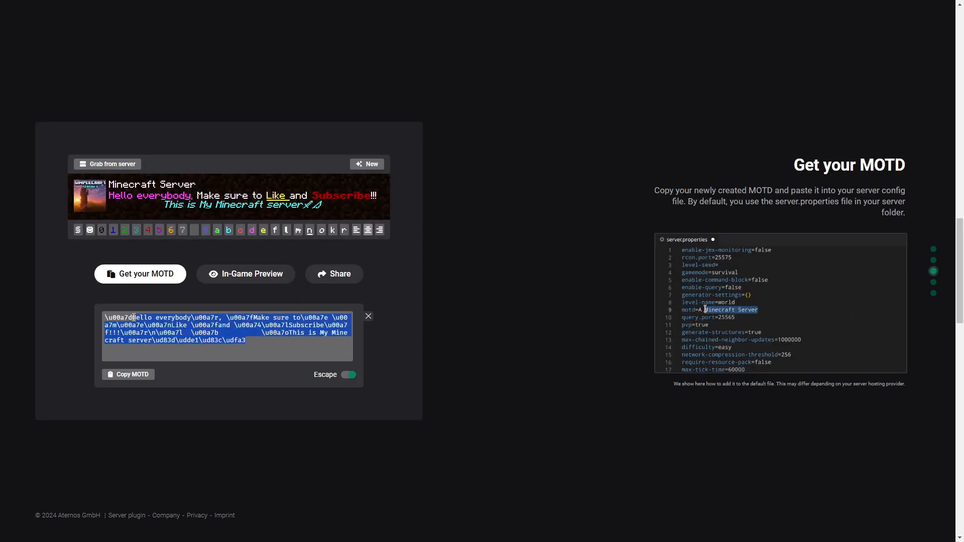
click(127, 375)
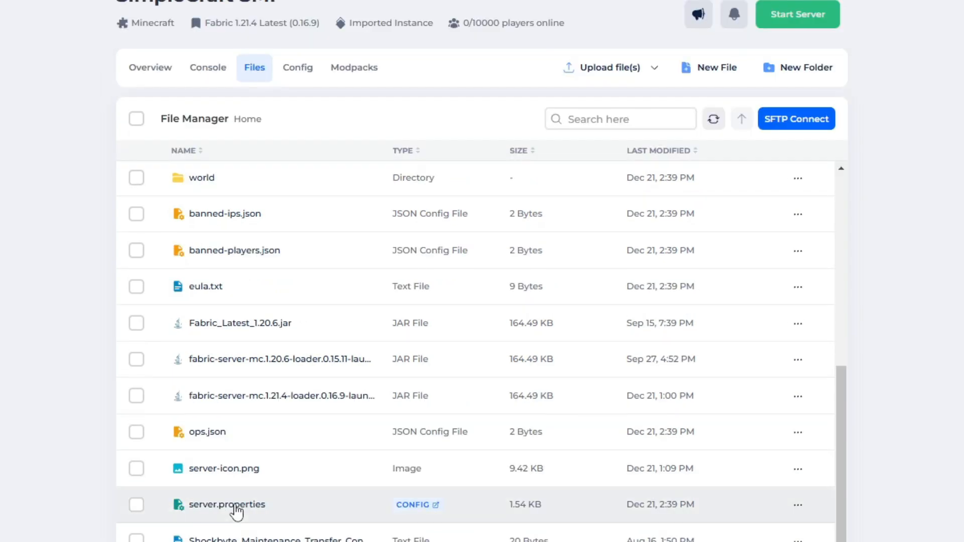
Open server.properties in the host panel editor, showing its existing motd line.
click(227, 504)
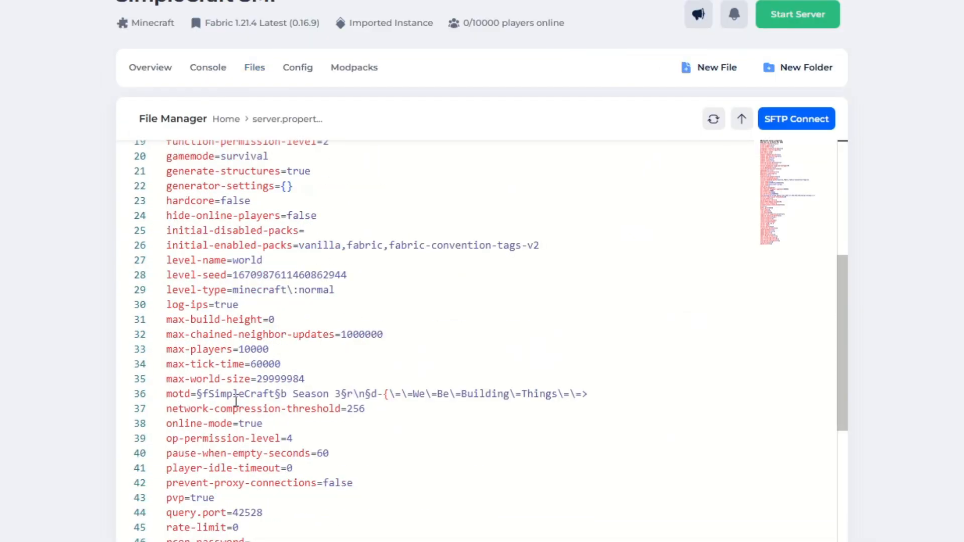